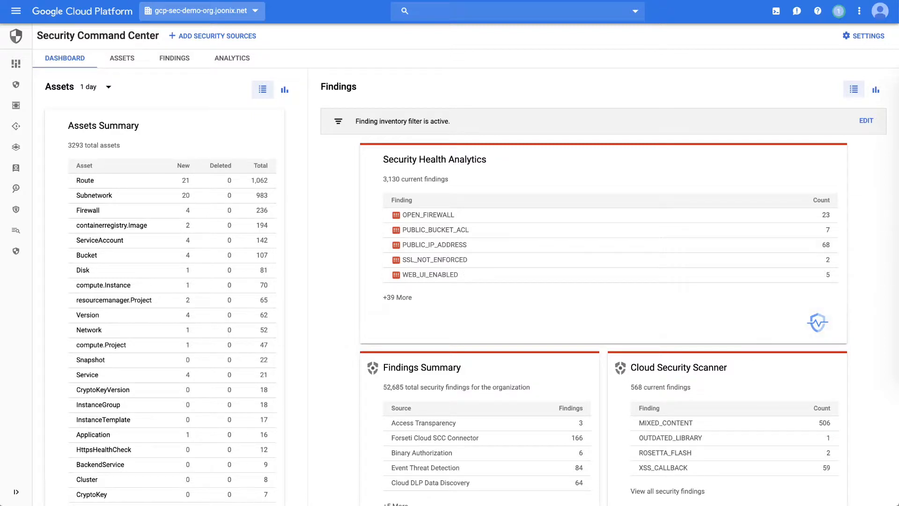
{"action": "mouse_move", "coordinate": [863, 35]}
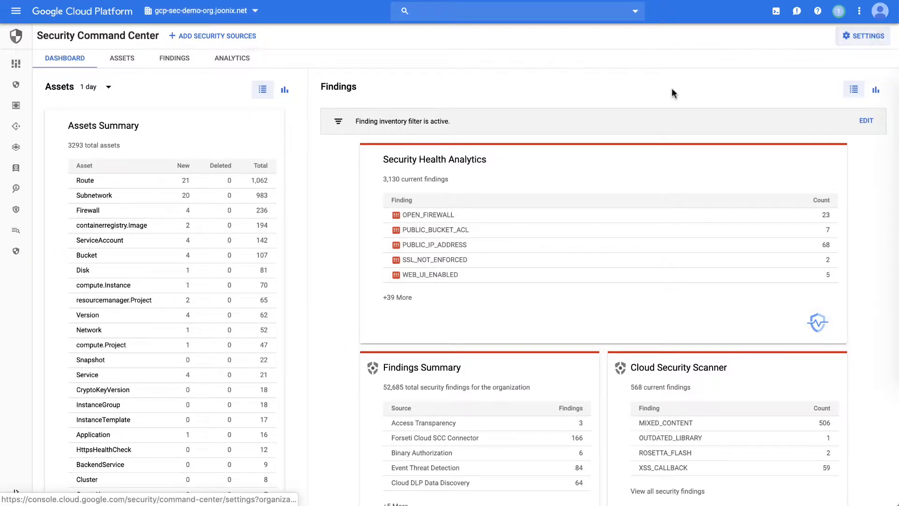
Step: Show the organization's Security Sources list in Security Command Center settings
{"action": "left_click", "coordinate": [863, 36]}
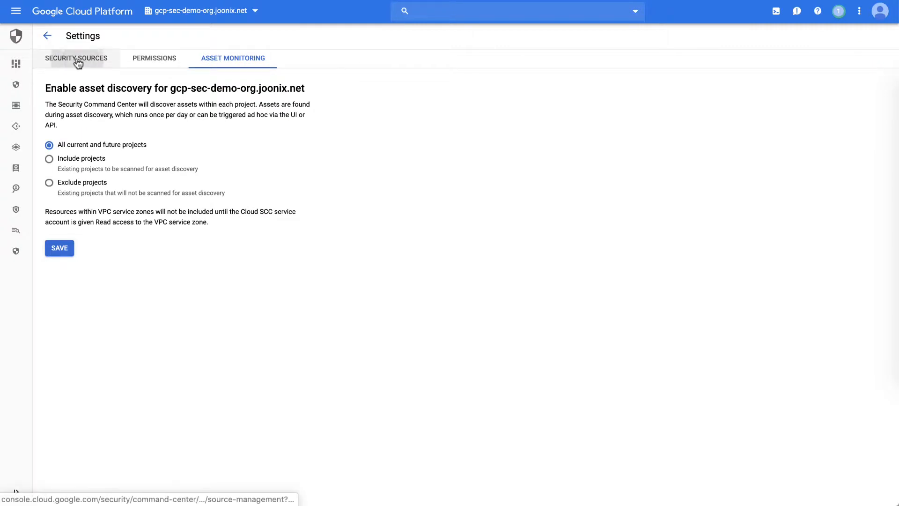
{"action": "left_click", "coordinate": [76, 58]}
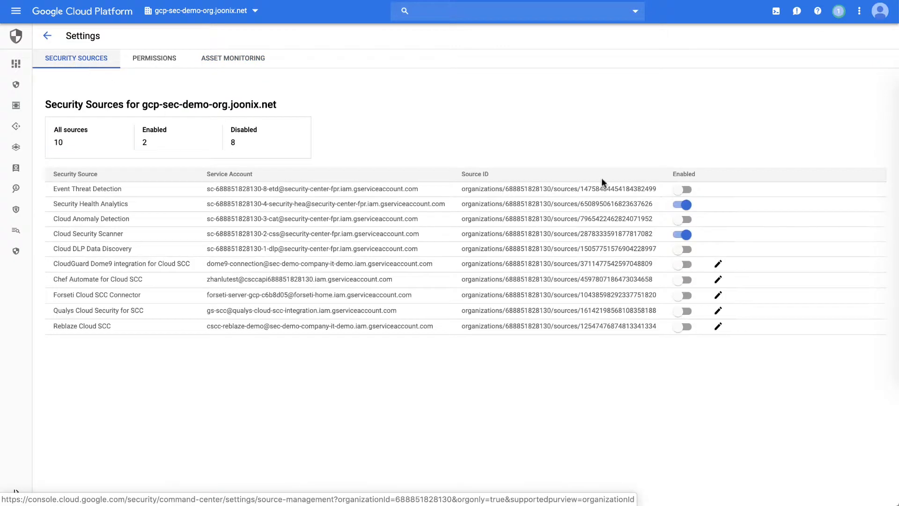
{"action": "mouse_move", "coordinate": [603, 244]}
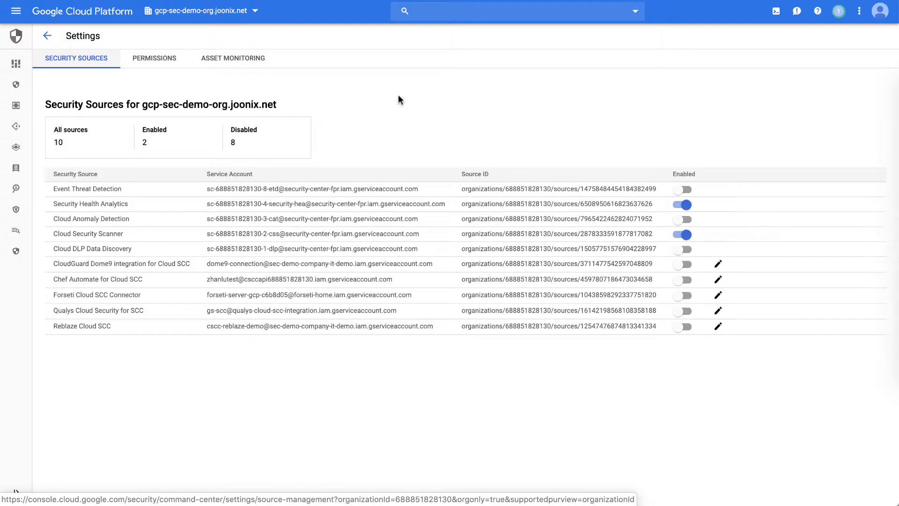
Step: Return from settings to the Security Command Center dashboard
{"action": "left_click", "coordinate": [17, 11]}
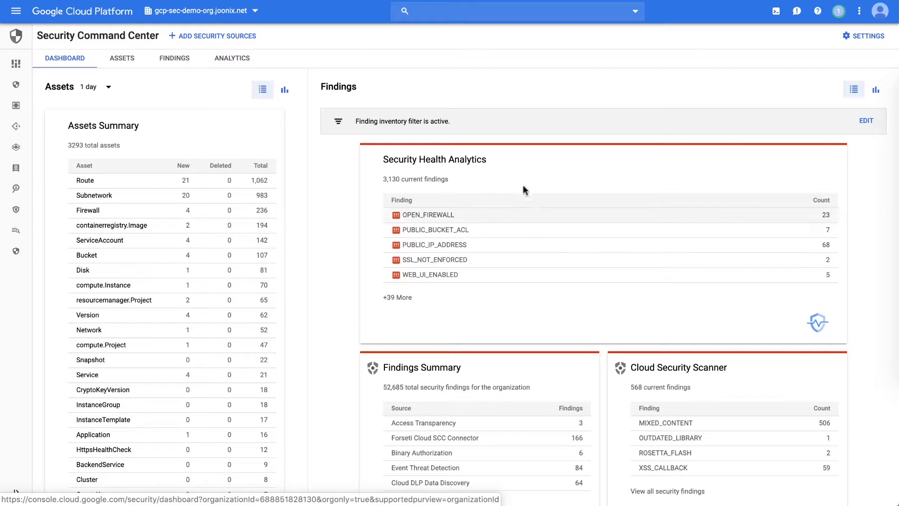
{"action": "mouse_move", "coordinate": [681, 470]}
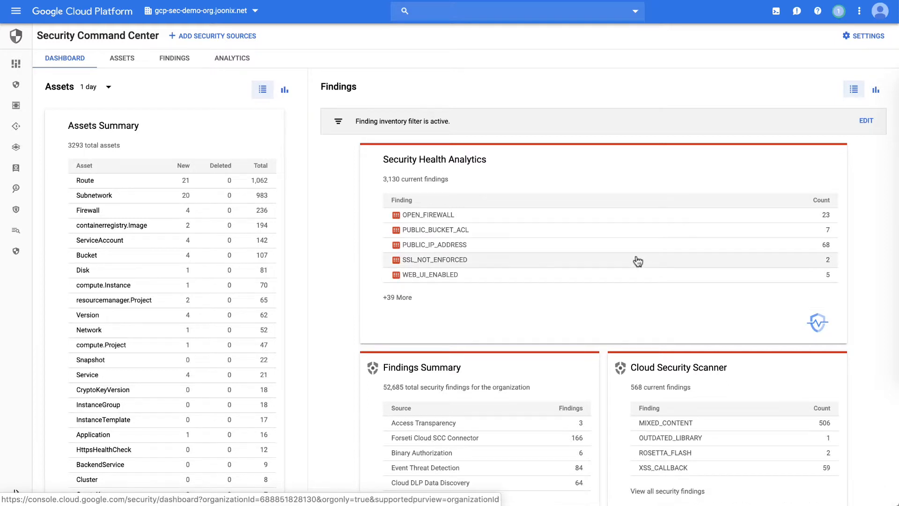
{"action": "mouse_move", "coordinate": [647, 193]}
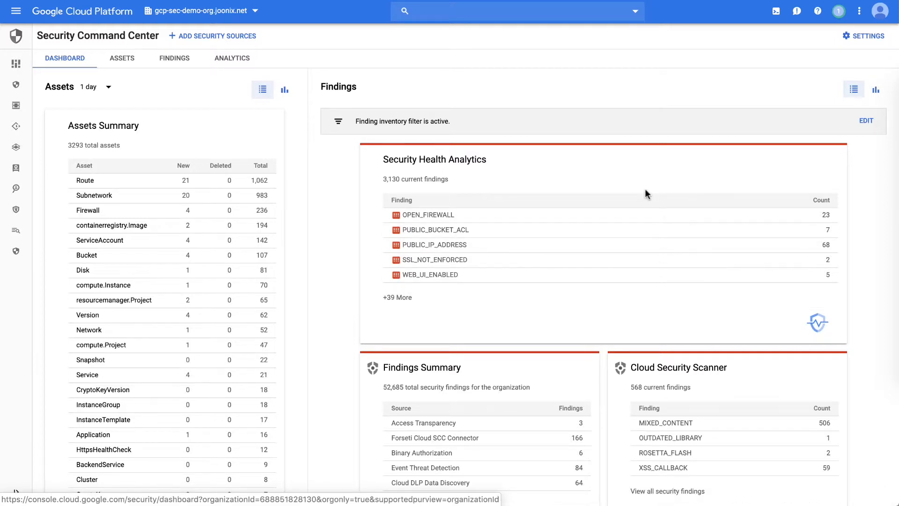
{"action": "mouse_move", "coordinate": [514, 226]}
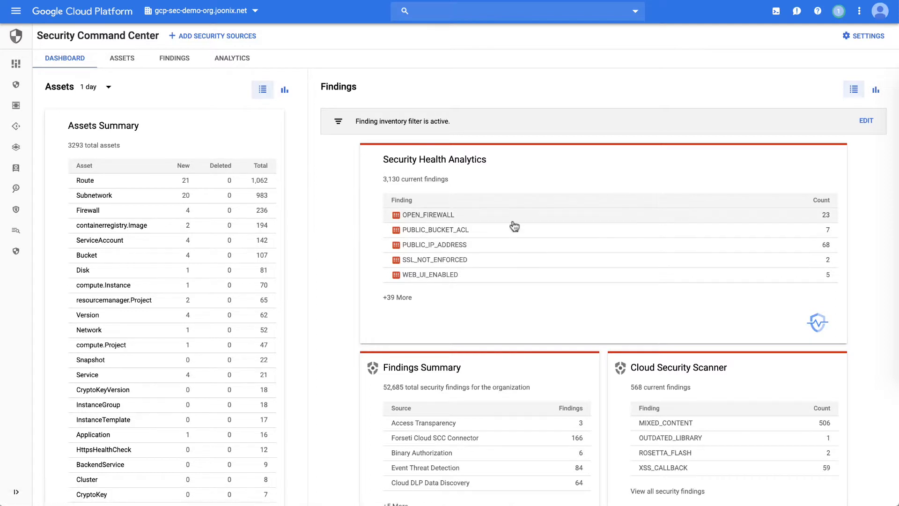
{"action": "mouse_move", "coordinate": [521, 241]}
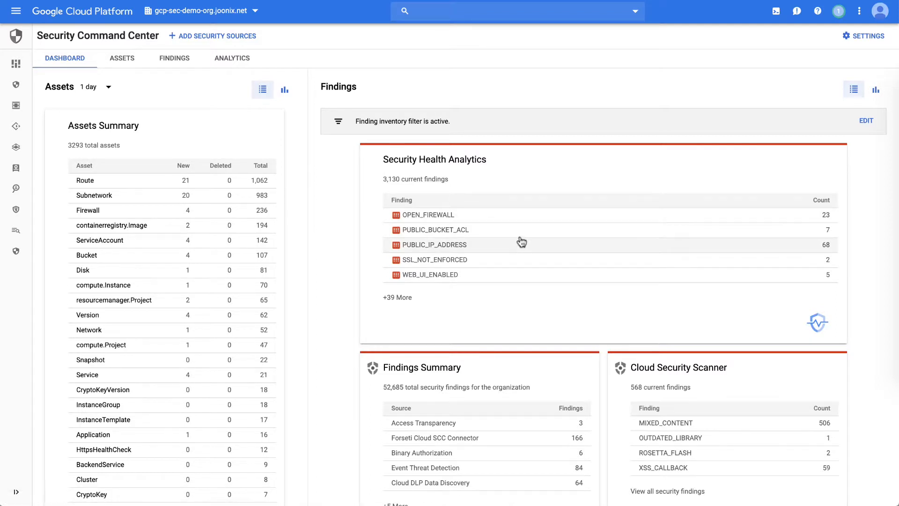
{"action": "mouse_move", "coordinate": [456, 320]}
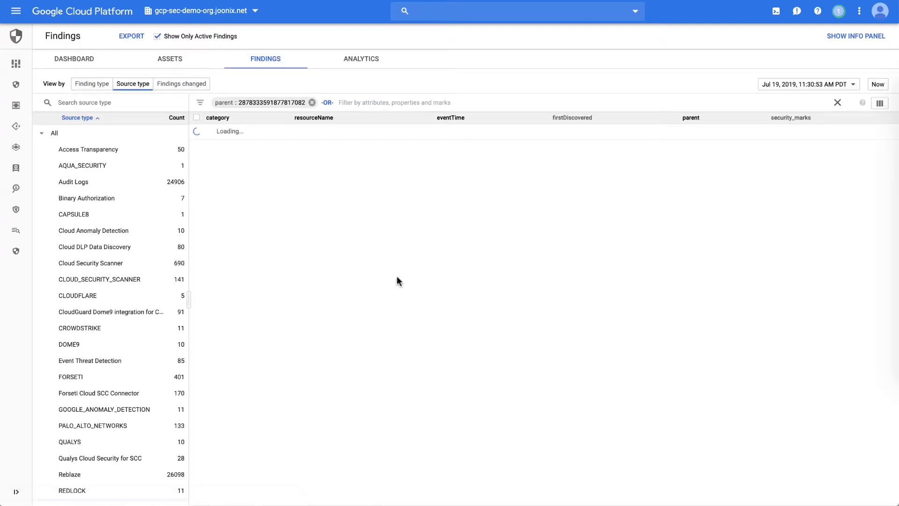
{"action": "left_click", "coordinate": [312, 102]}
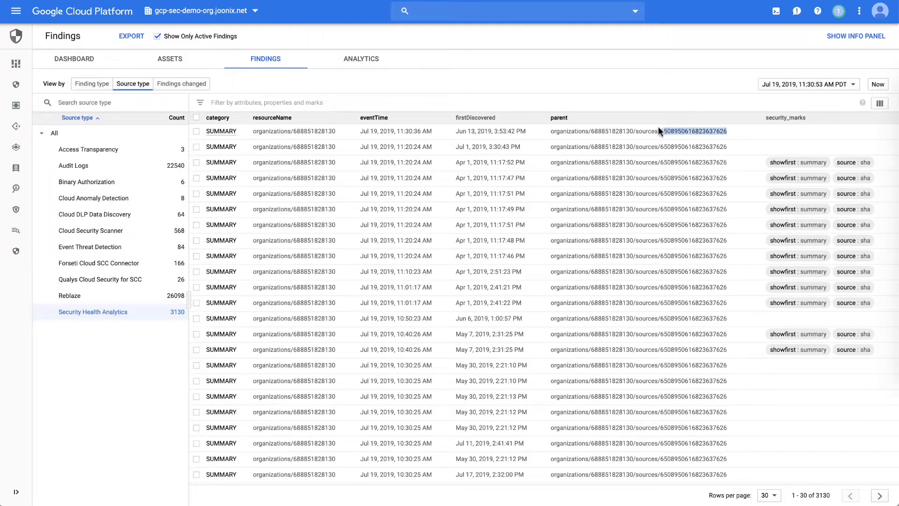
{"action": "left_click", "coordinate": [197, 131]}
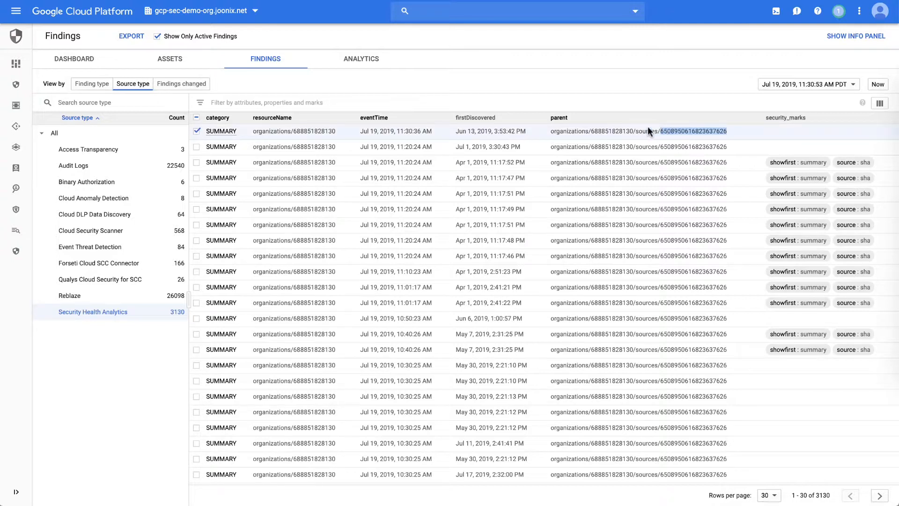
{"action": "type", "text": "p"}
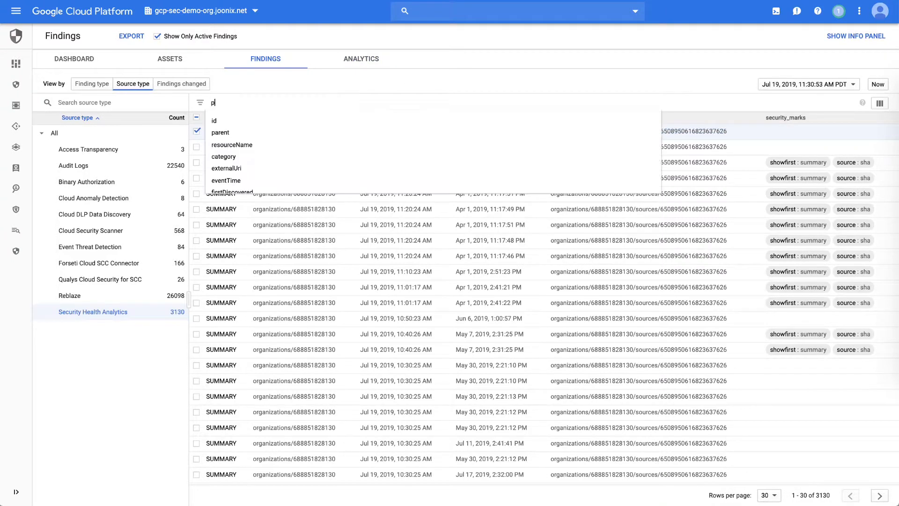
{"action": "type", "text": "arent : 6508950616823637626"}
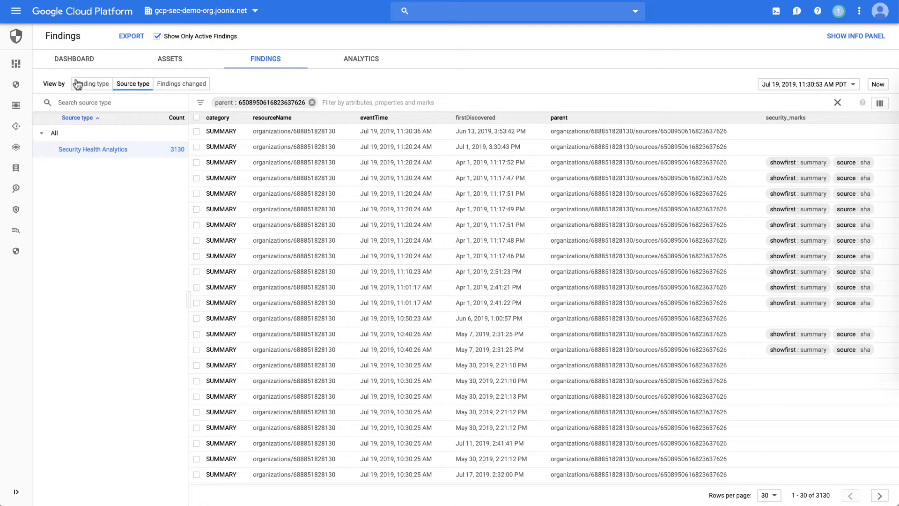
Step: Group findings by finding type and narrow to the 23 OPEN_FIREWALL findings
{"action": "left_click", "coordinate": [92, 84]}
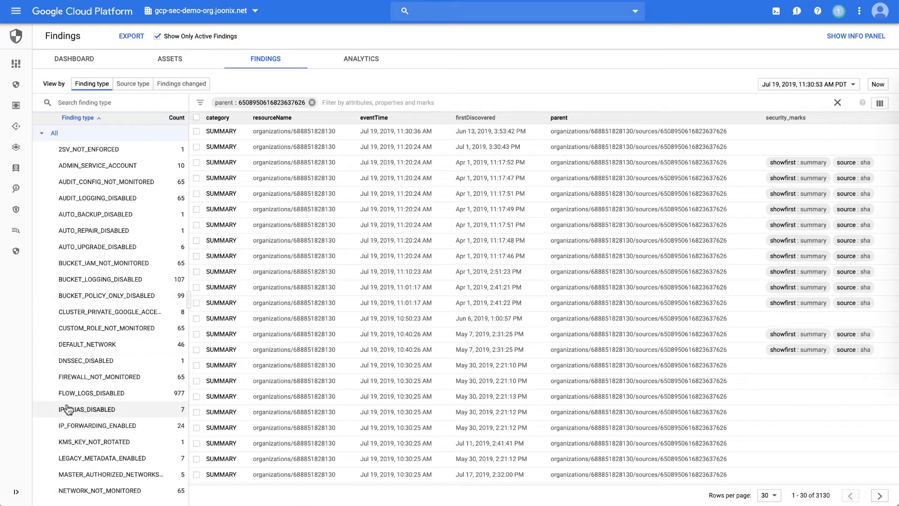
{"action": "mouse_move", "coordinate": [114, 303]}
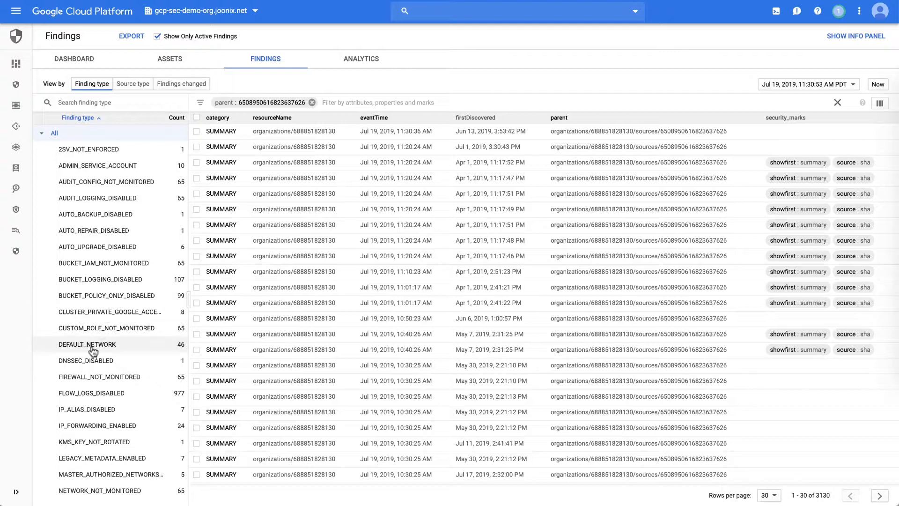
{"action": "mouse_move", "coordinate": [124, 103]}
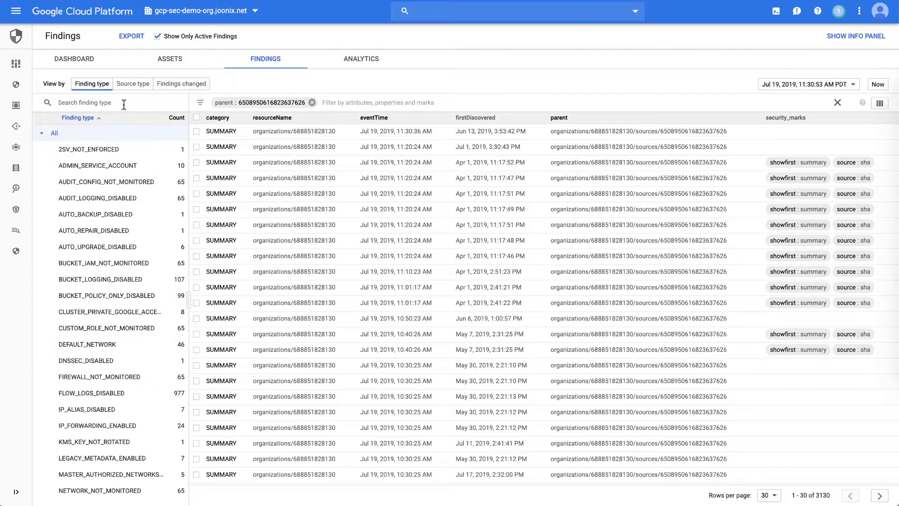
{"action": "type", "text": "open"}
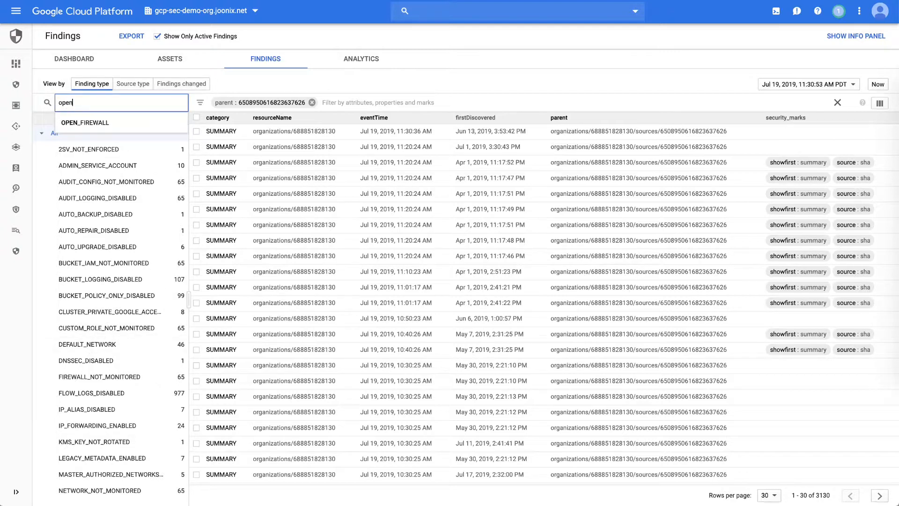
{"action": "left_click", "coordinate": [84, 122]}
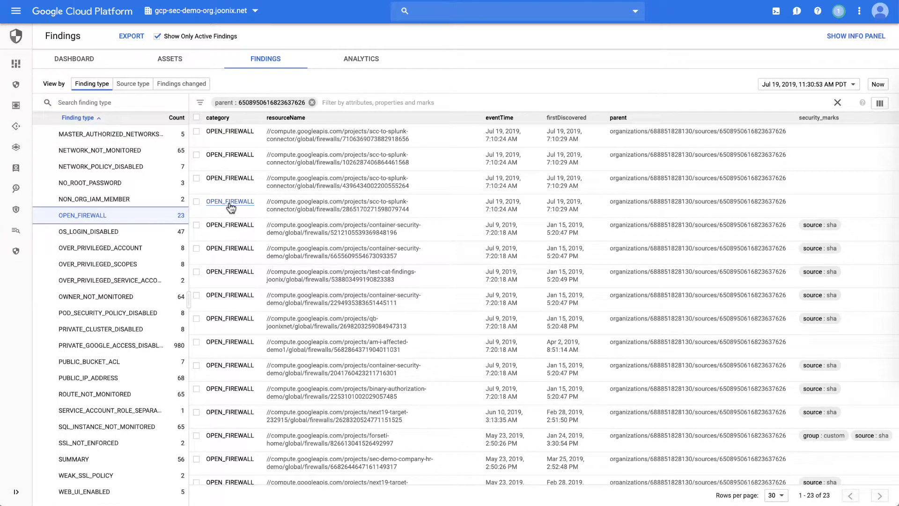
Step: View the OPEN_FIREWALL finding details for the default-allow-icmp firewall rule
{"action": "left_click", "coordinate": [230, 202]}
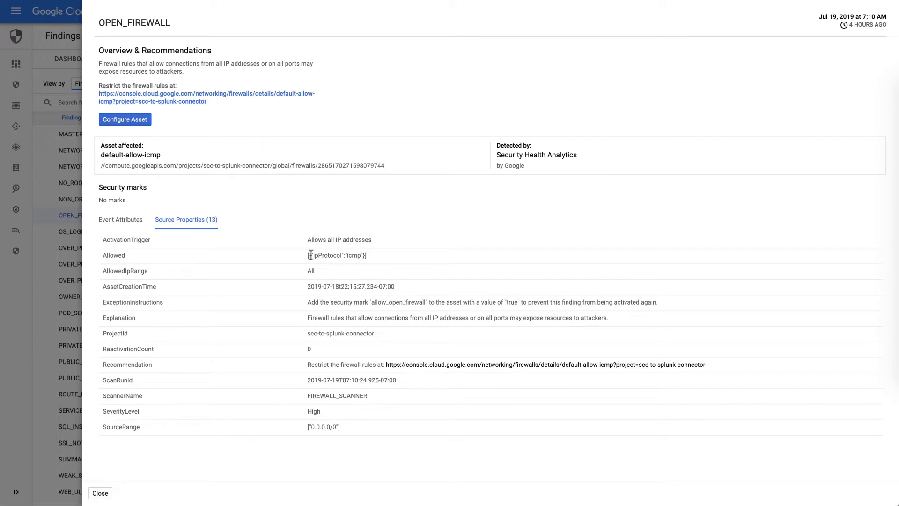
{"action": "mouse_move", "coordinate": [491, 196]}
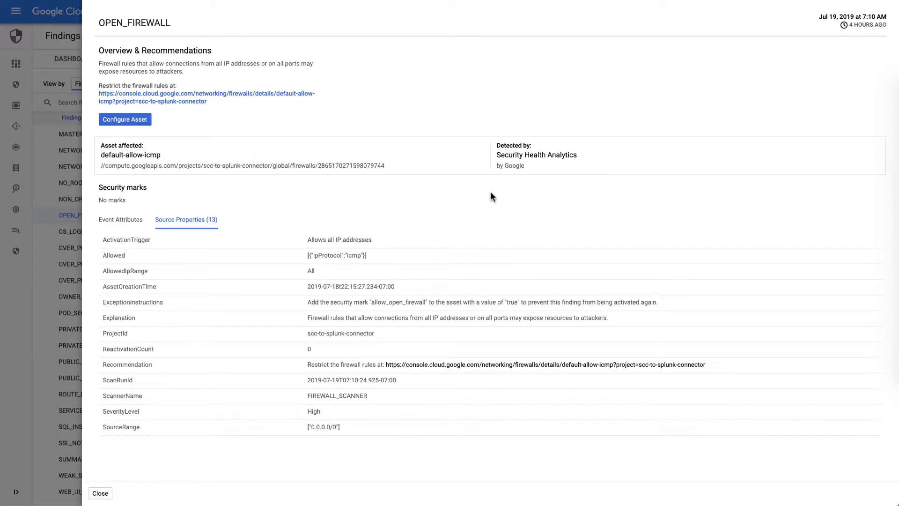
{"action": "mouse_move", "coordinate": [374, 245]}
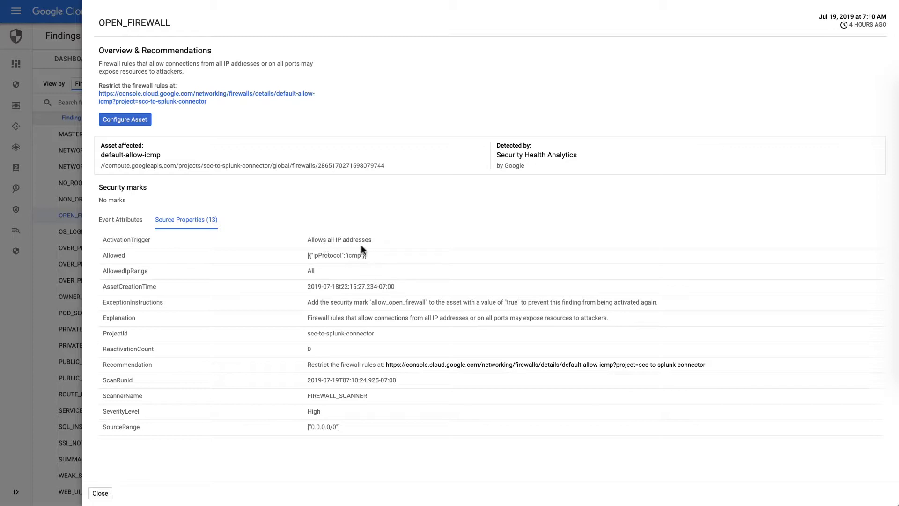
{"action": "mouse_move", "coordinate": [347, 313]}
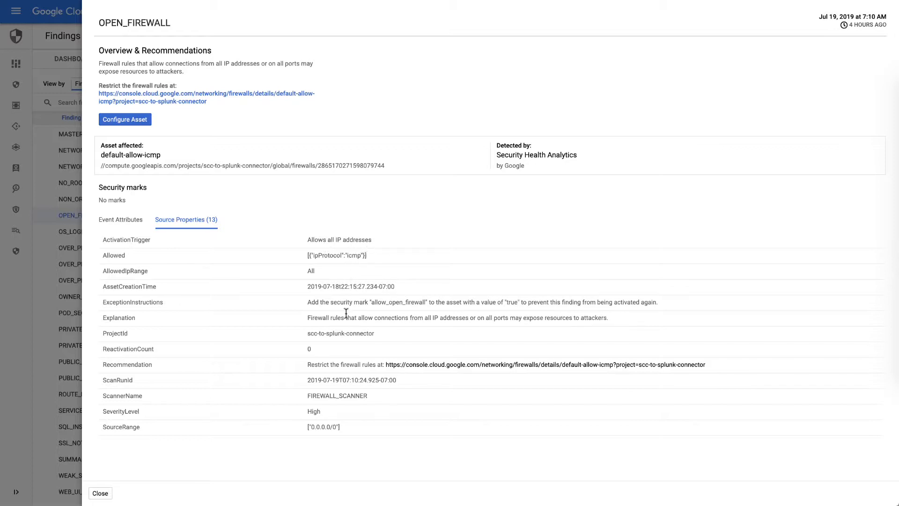
{"action": "mouse_move", "coordinate": [225, 320]}
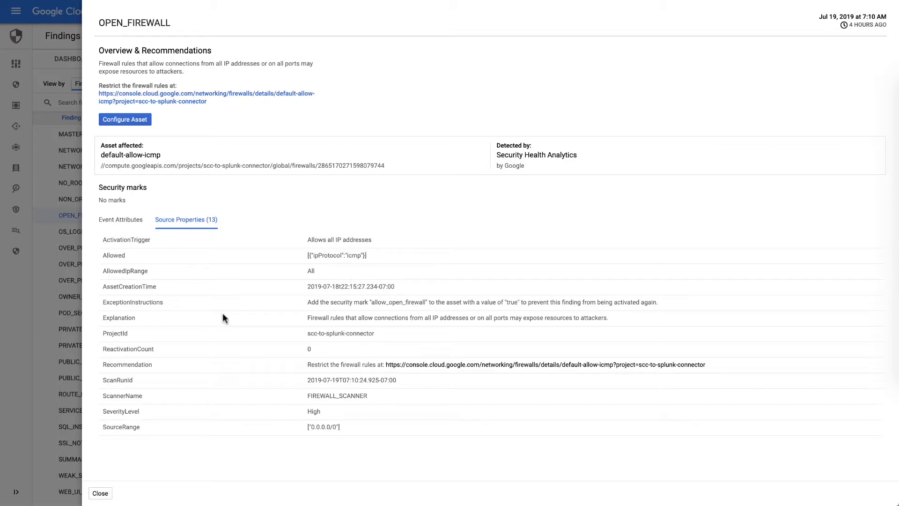
{"action": "mouse_move", "coordinate": [239, 318]}
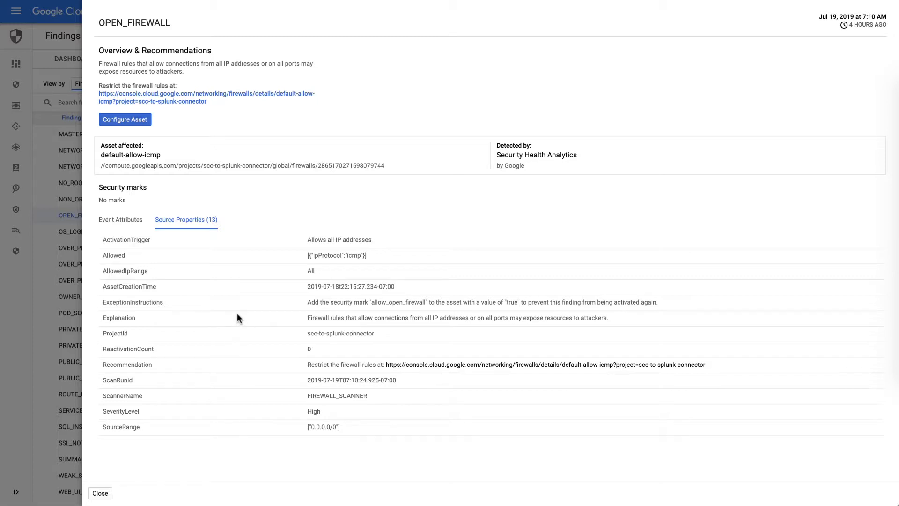
{"action": "mouse_move", "coordinate": [288, 324]}
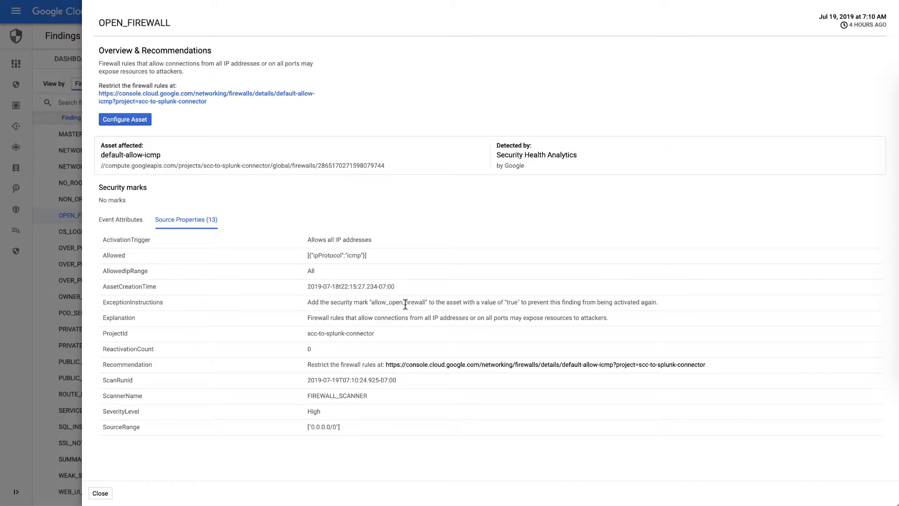
{"action": "mouse_move", "coordinate": [436, 302]}
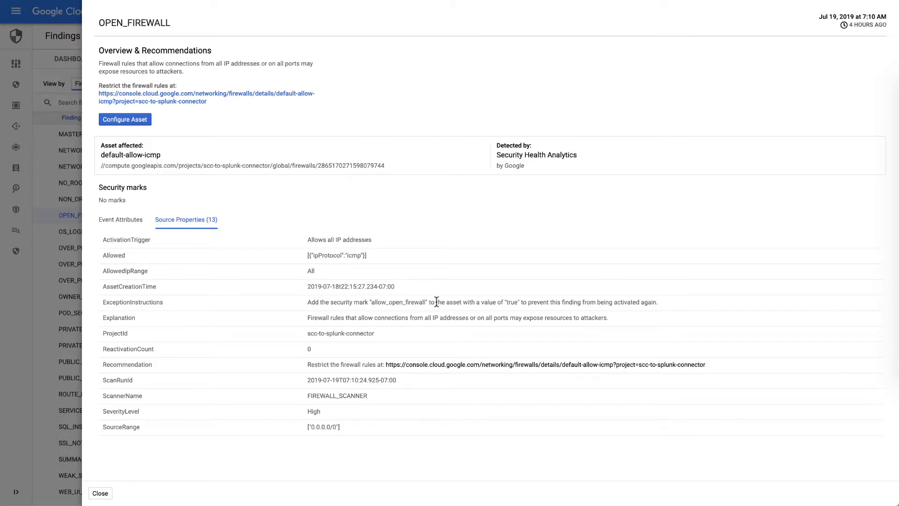
{"action": "mouse_move", "coordinate": [388, 364]}
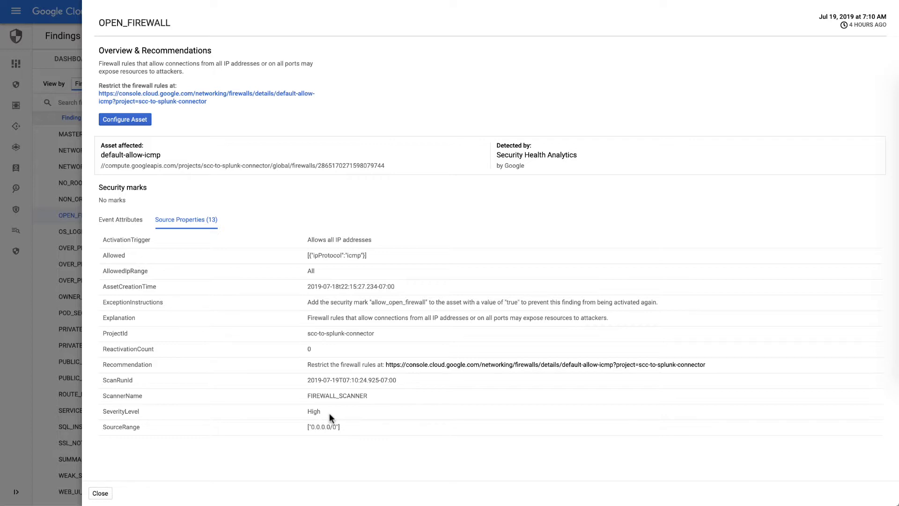
{"action": "mouse_move", "coordinate": [350, 411]}
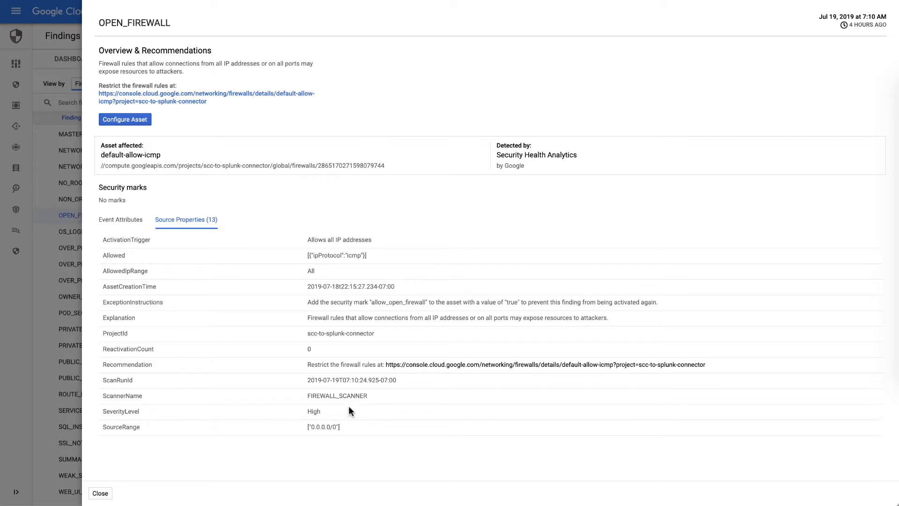
{"action": "mouse_move", "coordinate": [282, 58]}
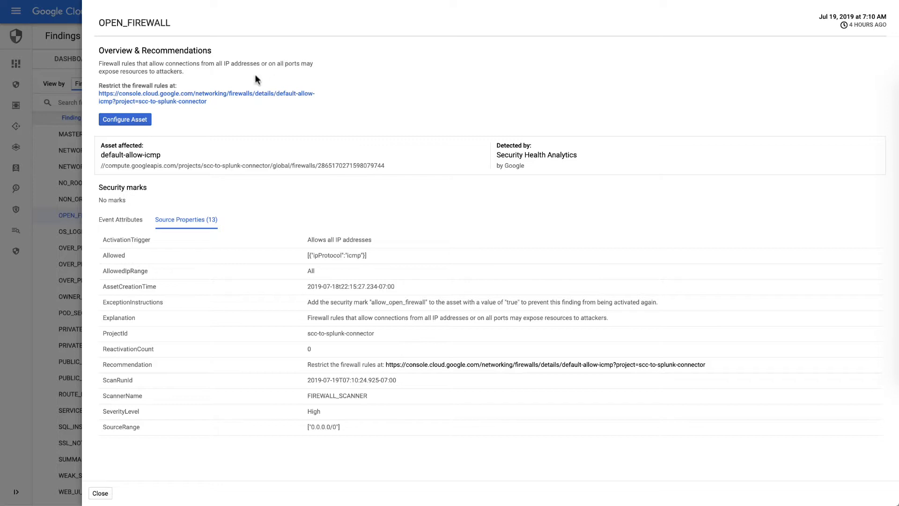
{"action": "mouse_move", "coordinate": [227, 77]}
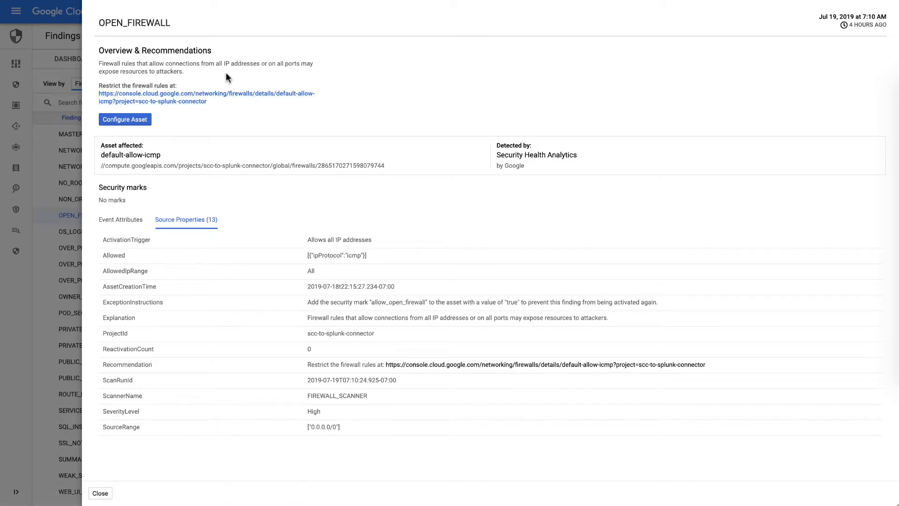
{"action": "mouse_move", "coordinate": [159, 128]}
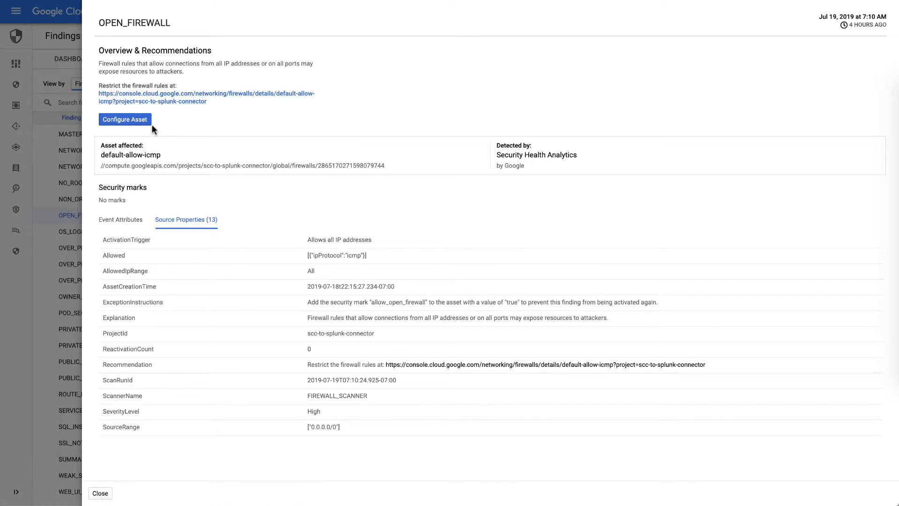
Step: Set enforcement of the default-allow-icmp firewall rule to Disabled and save
{"action": "left_click", "coordinate": [124, 120]}
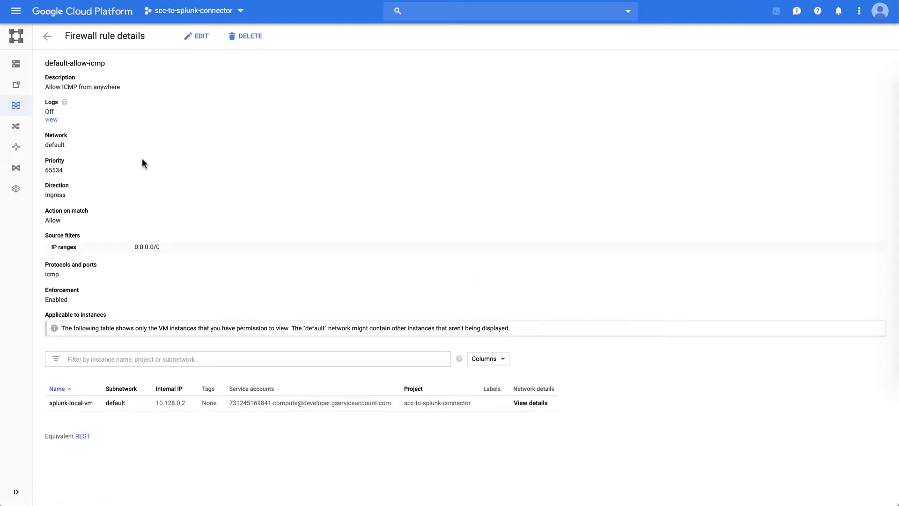
{"action": "left_click", "coordinate": [201, 35]}
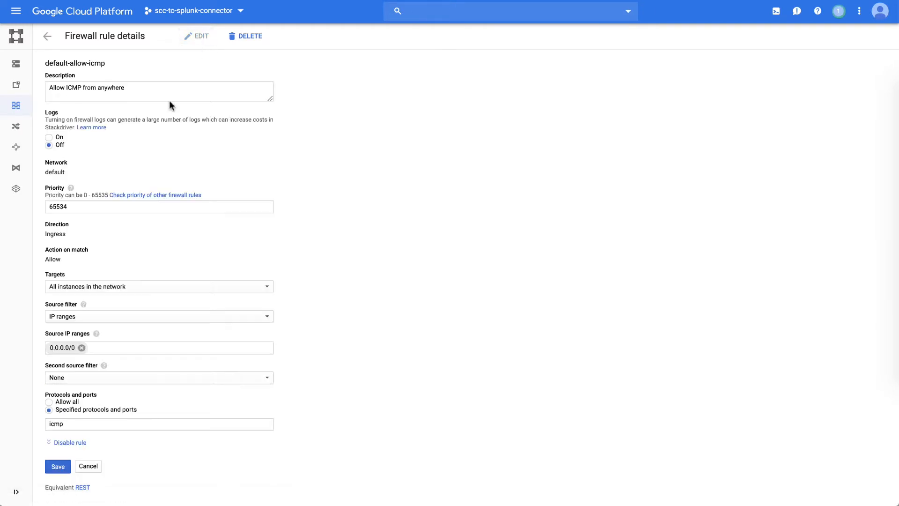
{"action": "left_click", "coordinate": [70, 442]}
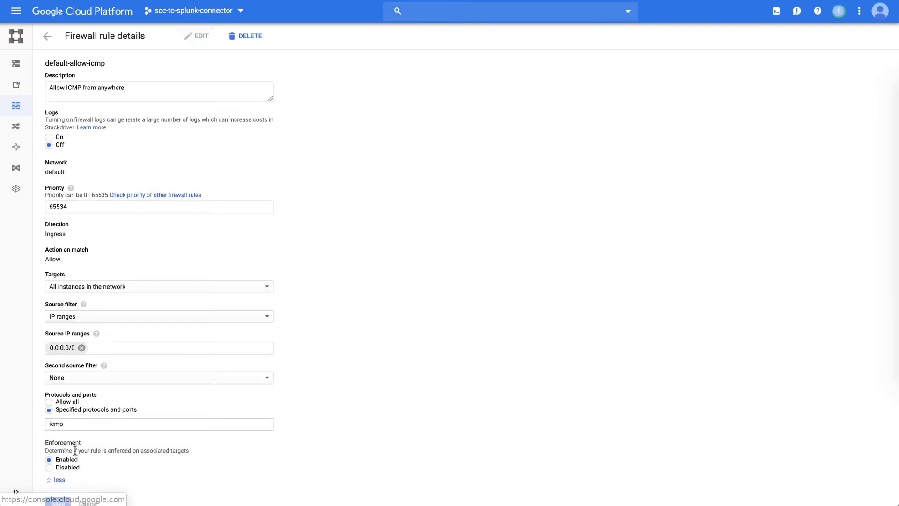
{"action": "left_click", "coordinate": [47, 467]}
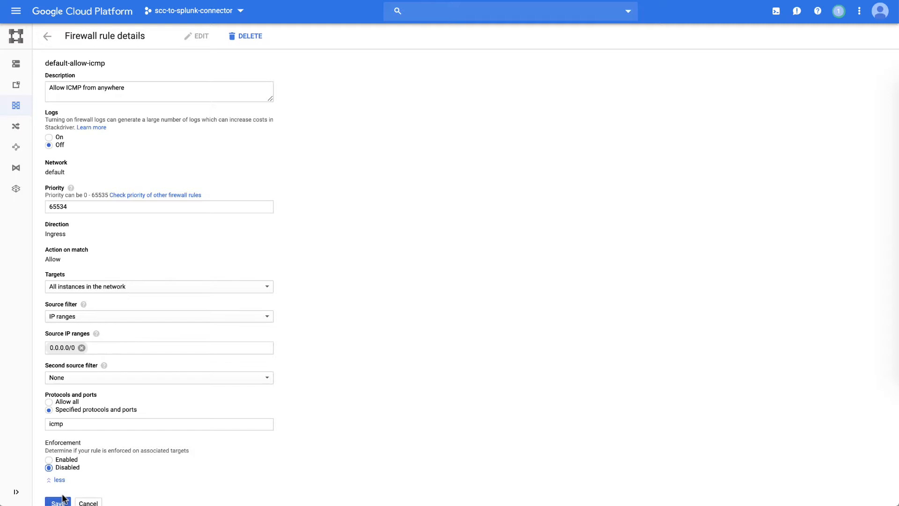
{"action": "left_click", "coordinate": [58, 503]}
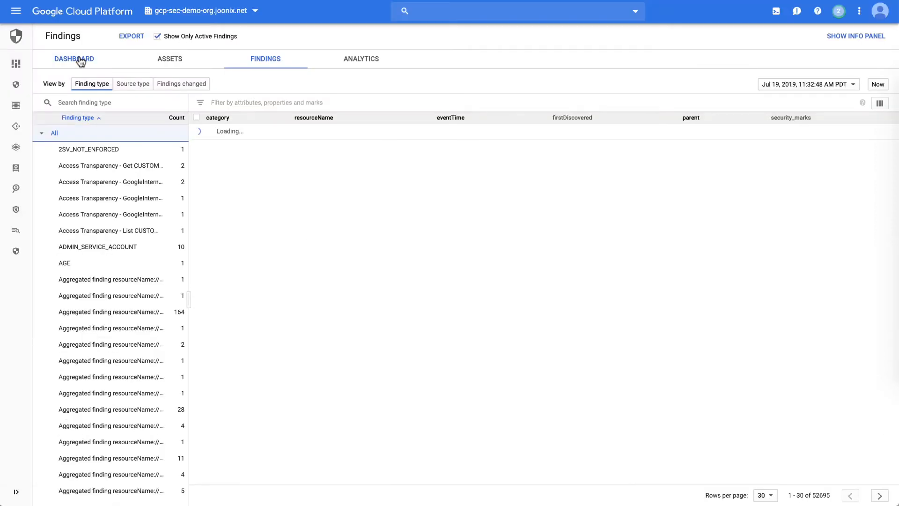
Step: Filter findings to Cloud Security Scanner's parent source ID and group the 568 findings by finding type
{"action": "left_click", "coordinate": [73, 59]}
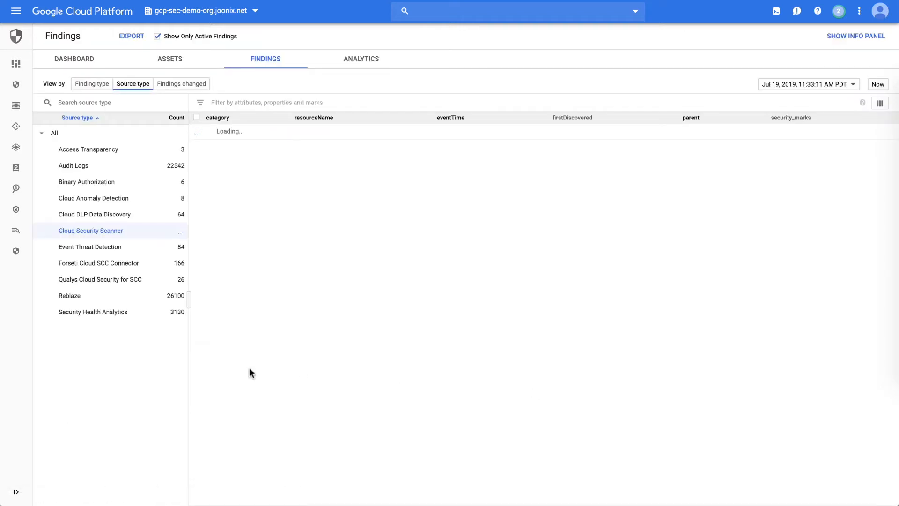
{"action": "left_click", "coordinate": [90, 231]}
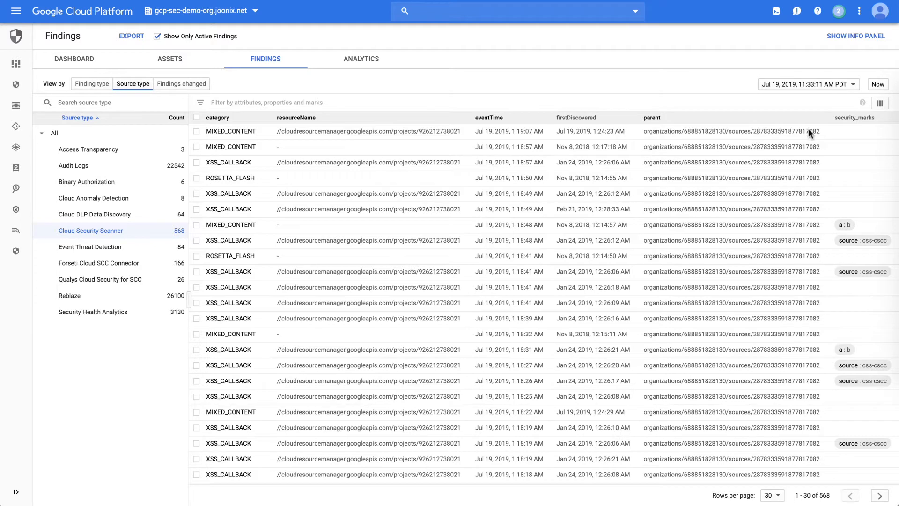
{"action": "double_click", "coordinate": [785, 131]}
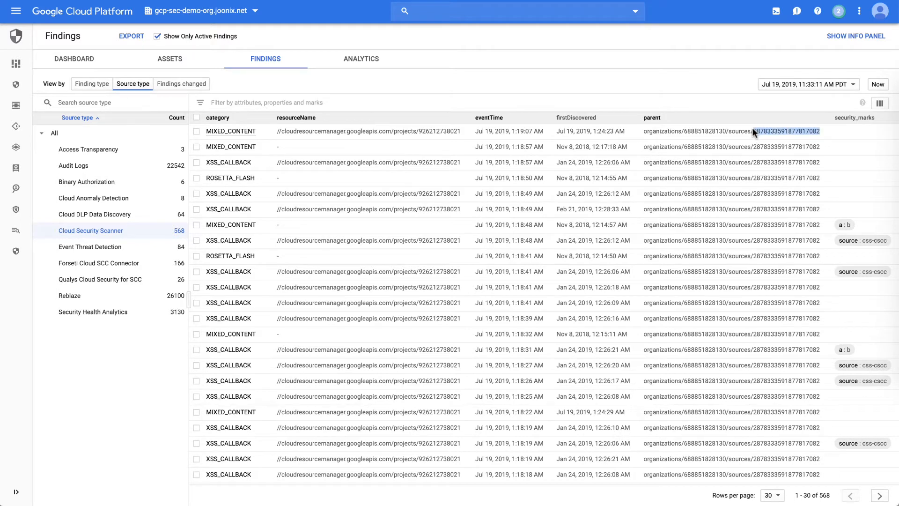
{"action": "left_click", "coordinate": [196, 131]}
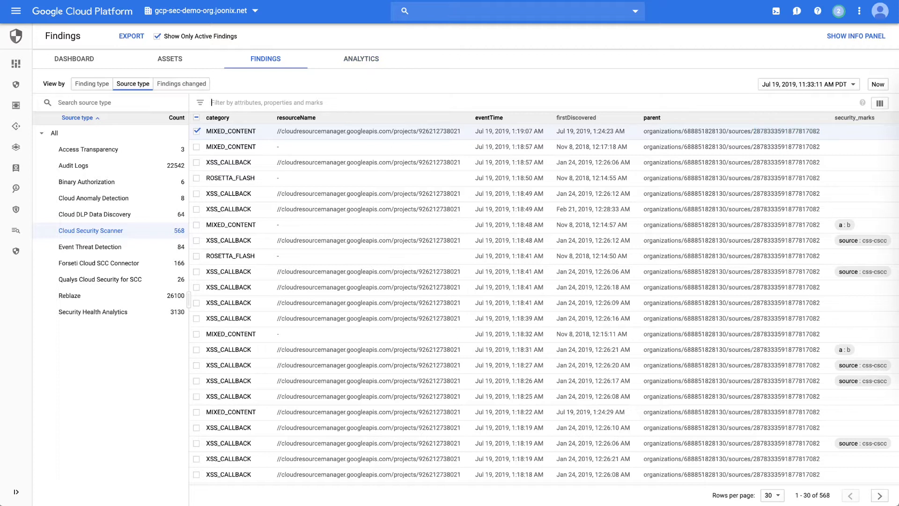
{"action": "type", "text": "parent : 2878333591877817082"}
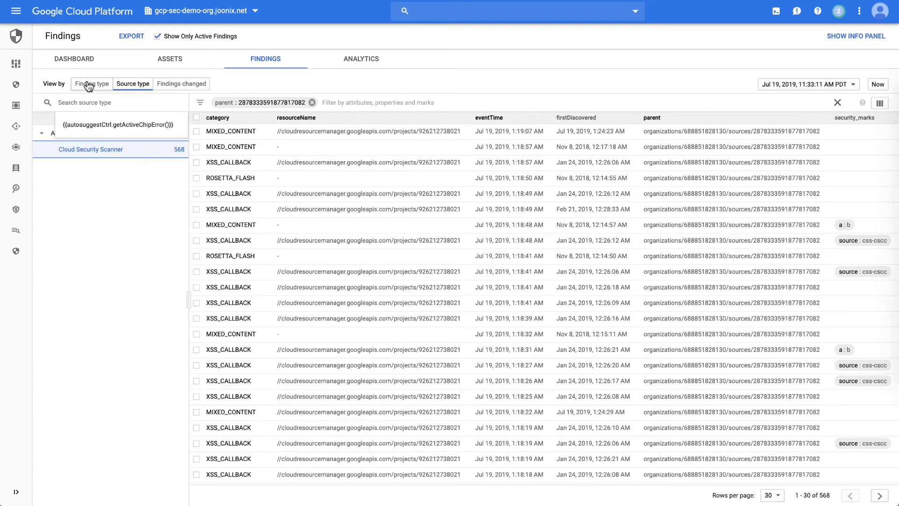
{"action": "left_click", "coordinate": [91, 84]}
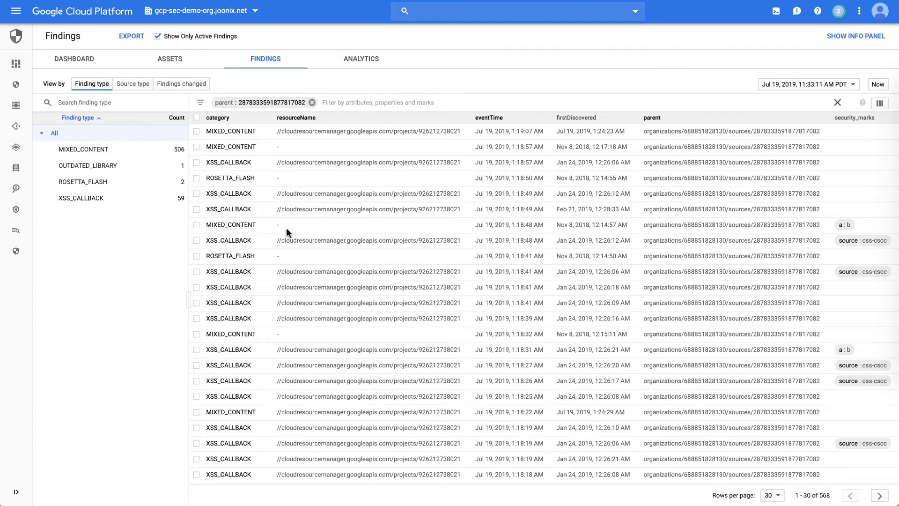
{"action": "mouse_move", "coordinate": [229, 194]}
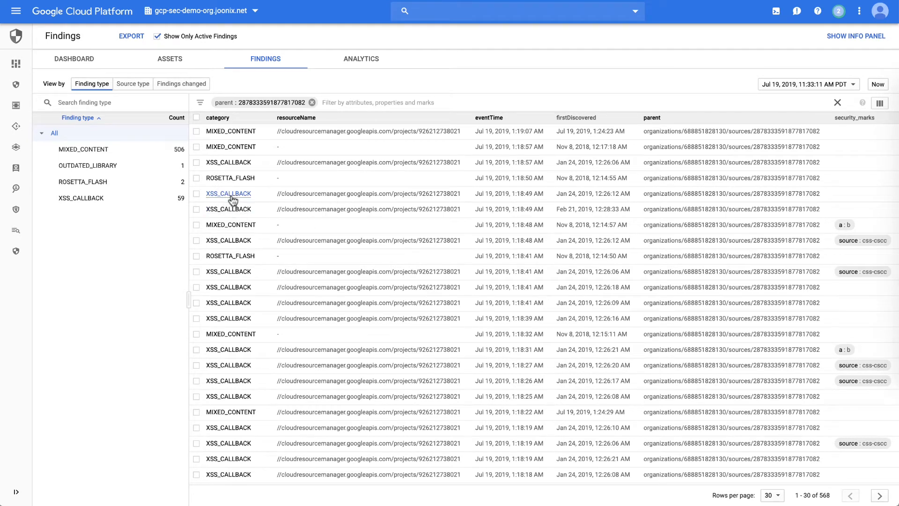
Step: View the XSS_CALLBACK finding details on public-firing-range-test
{"action": "left_click", "coordinate": [227, 193]}
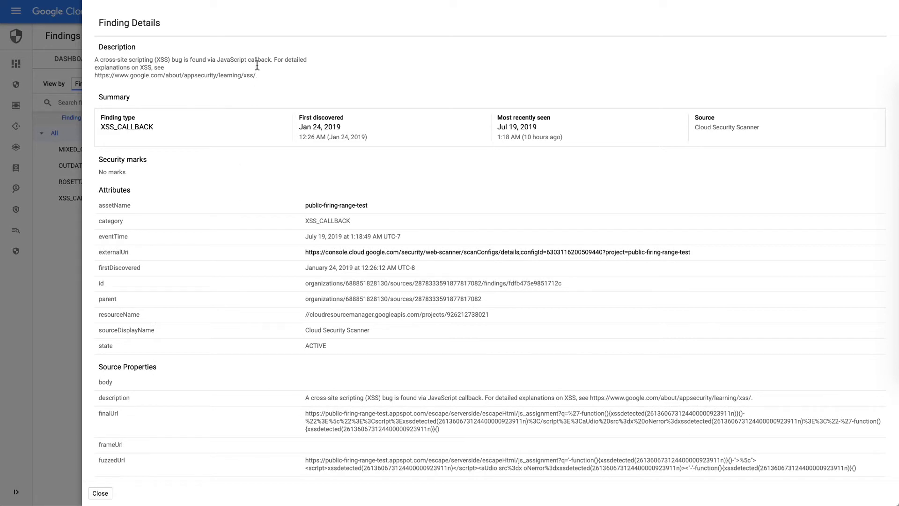
{"action": "mouse_move", "coordinate": [412, 244]}
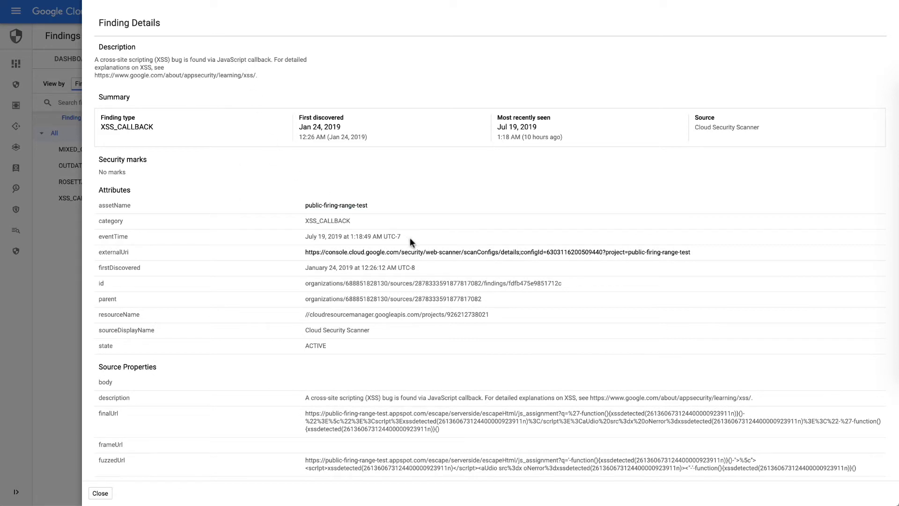
{"action": "mouse_move", "coordinate": [371, 220]}
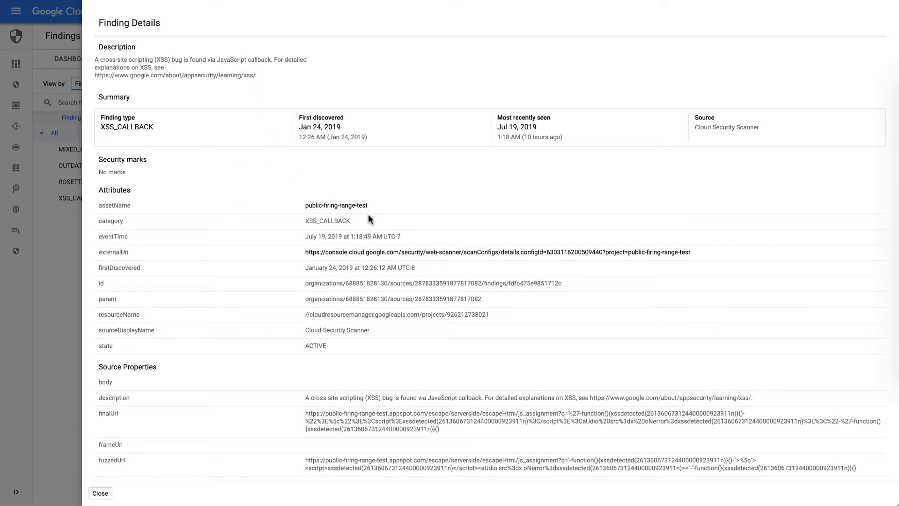
{"action": "mouse_move", "coordinate": [399, 293]}
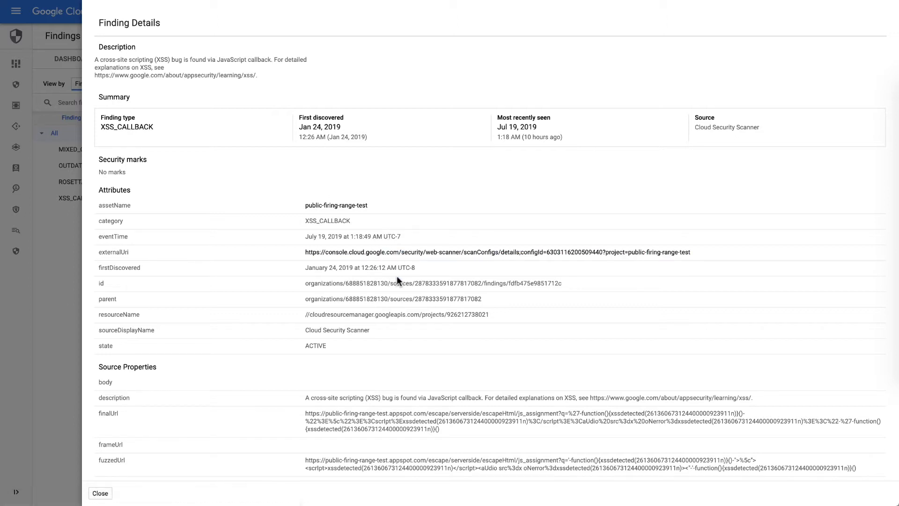
{"action": "mouse_move", "coordinate": [373, 340]}
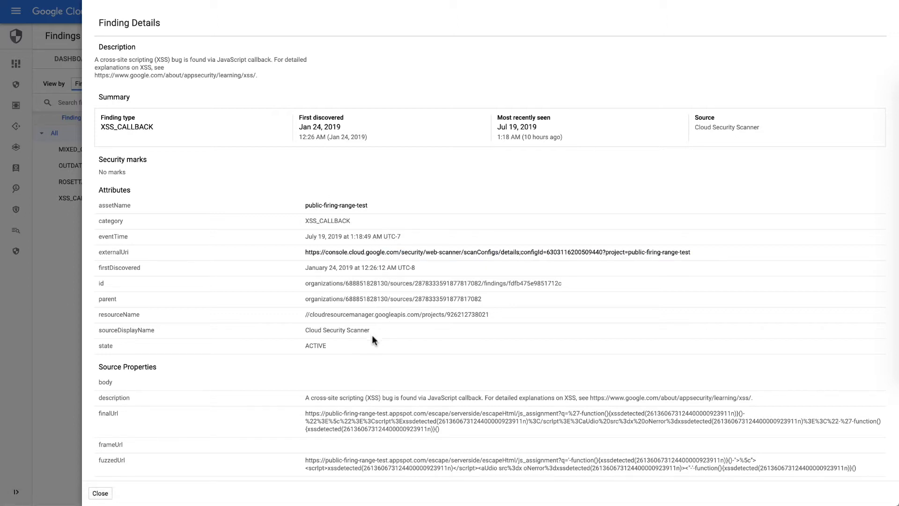
{"action": "mouse_move", "coordinate": [362, 397]}
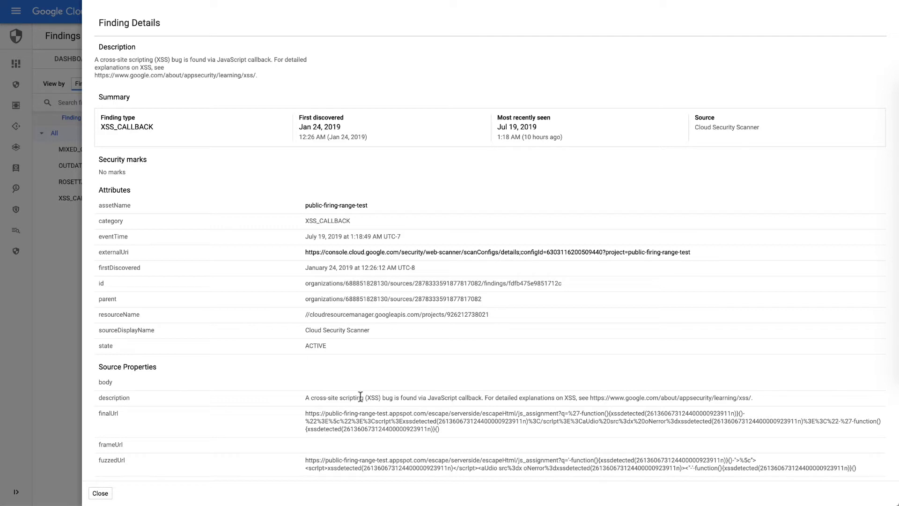
{"action": "mouse_move", "coordinate": [363, 468]}
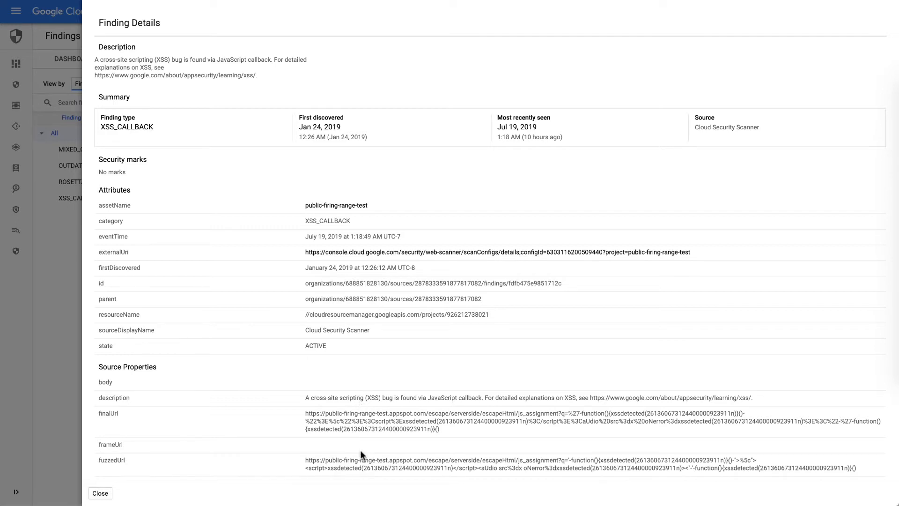
{"action": "mouse_move", "coordinate": [501, 254]}
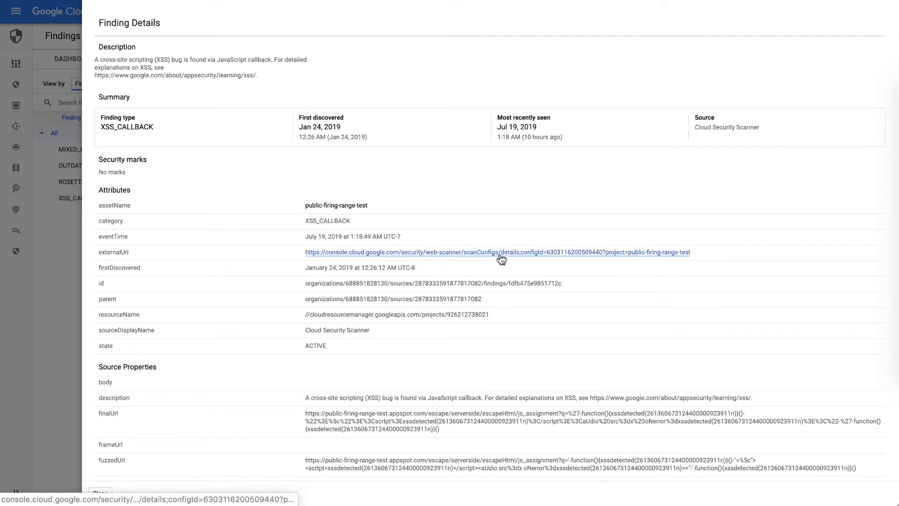
Step: Follow the externalUri to the web scan and expand the Cross-site scripting (52) results
{"action": "left_click", "coordinate": [498, 253]}
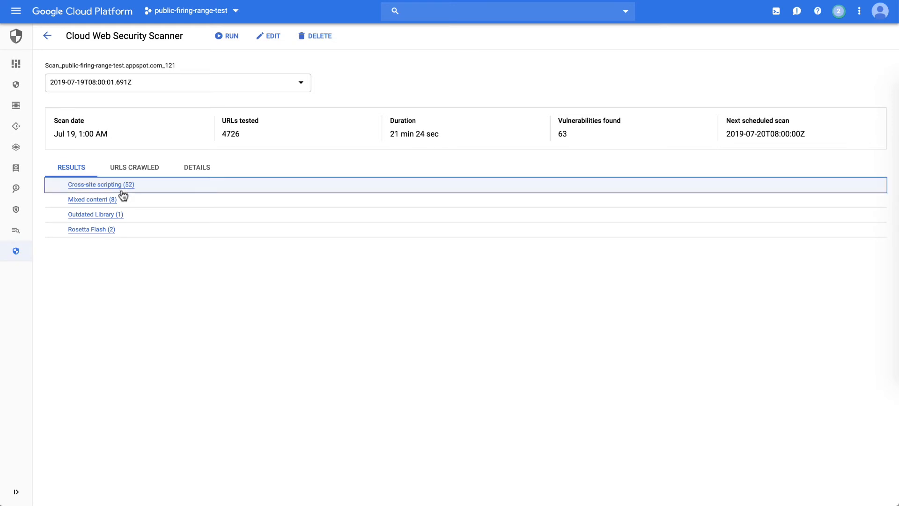
{"action": "left_click", "coordinate": [100, 184]}
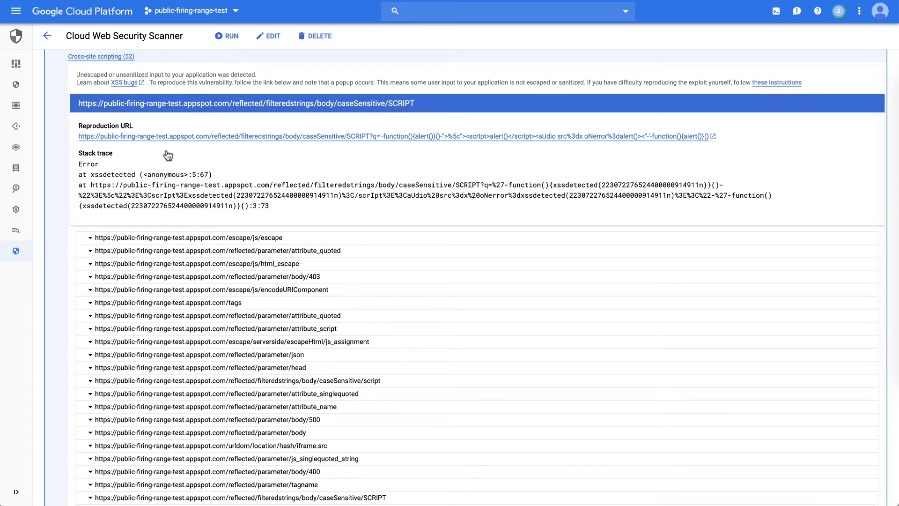
{"action": "mouse_move", "coordinate": [180, 149]}
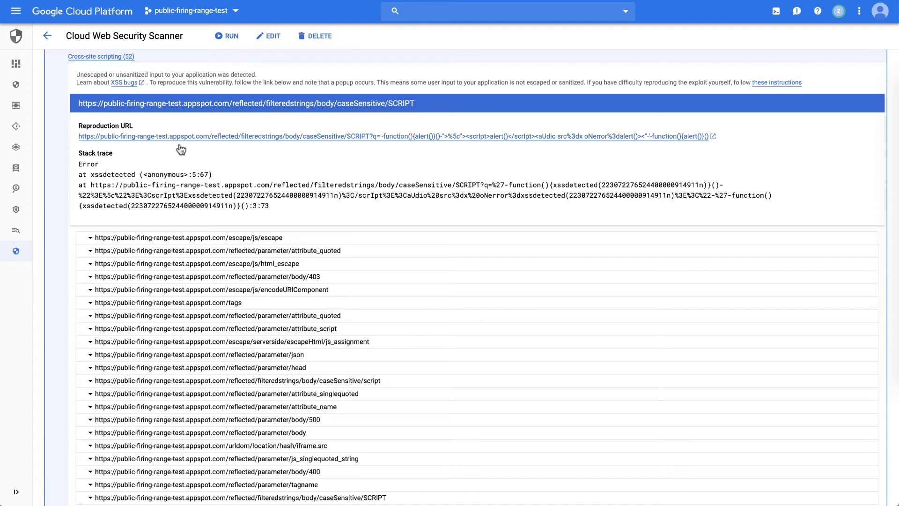
{"action": "mouse_move", "coordinate": [108, 185]}
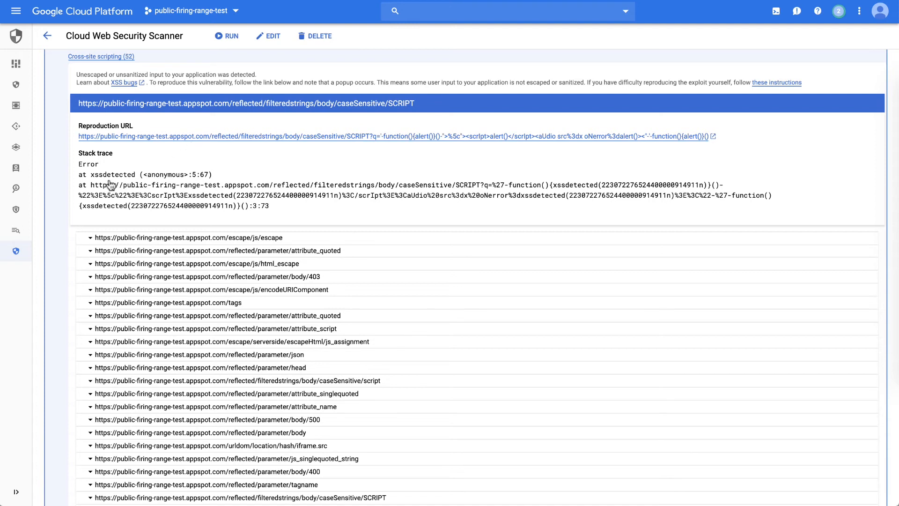
{"action": "mouse_move", "coordinate": [148, 185]}
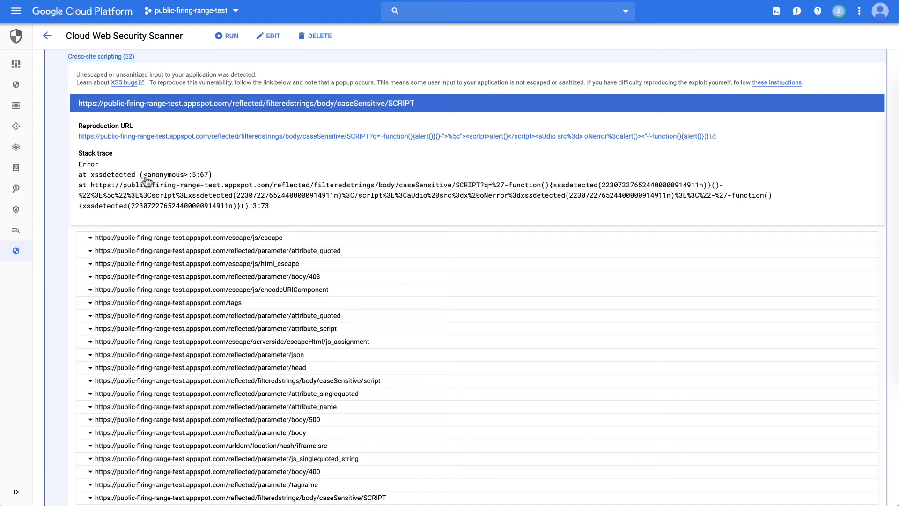
{"action": "mouse_move", "coordinate": [176, 201]}
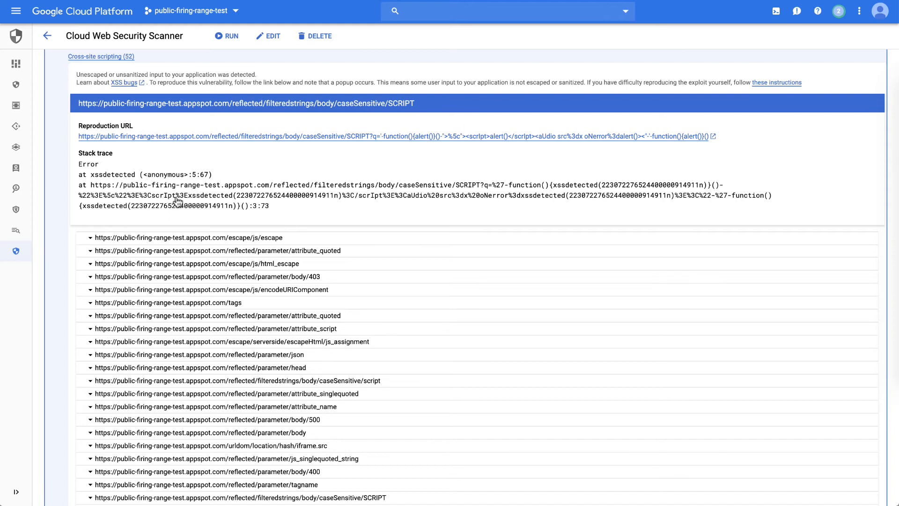
{"action": "mouse_move", "coordinate": [241, 204]}
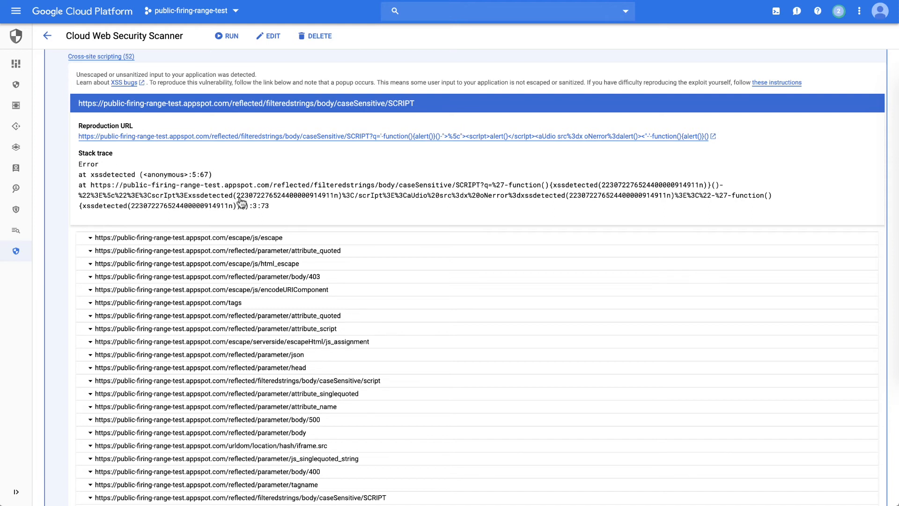